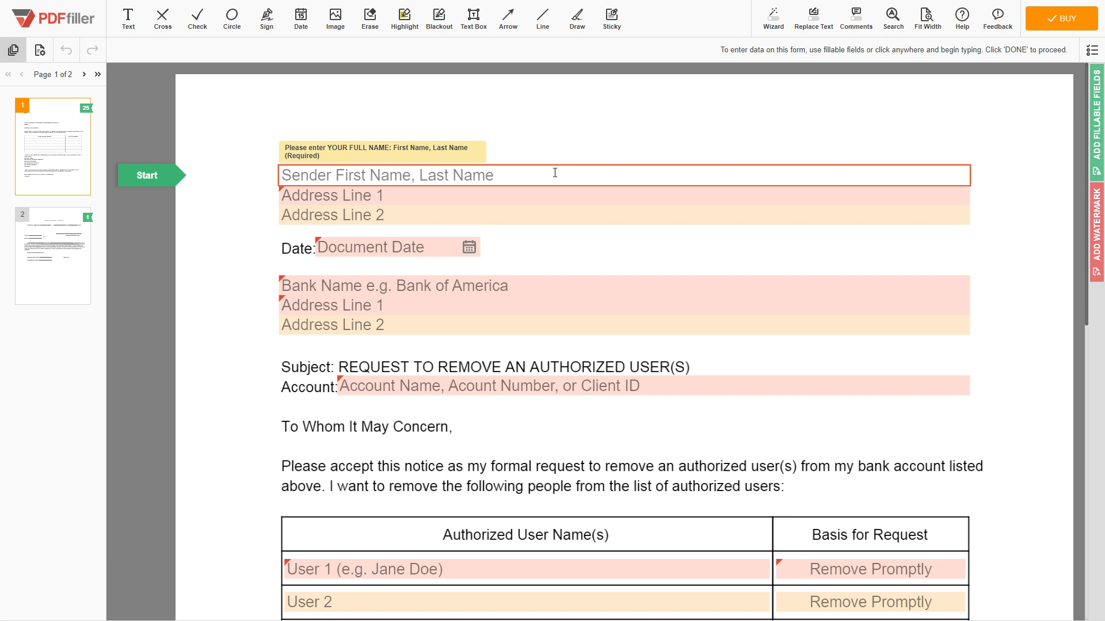
Enter sender JOHN DOE, 123 EXAMPLE STR, UNIT 1, NEW YORK, NY 12345 and date 05/13/2020
text(JOHN DOE)
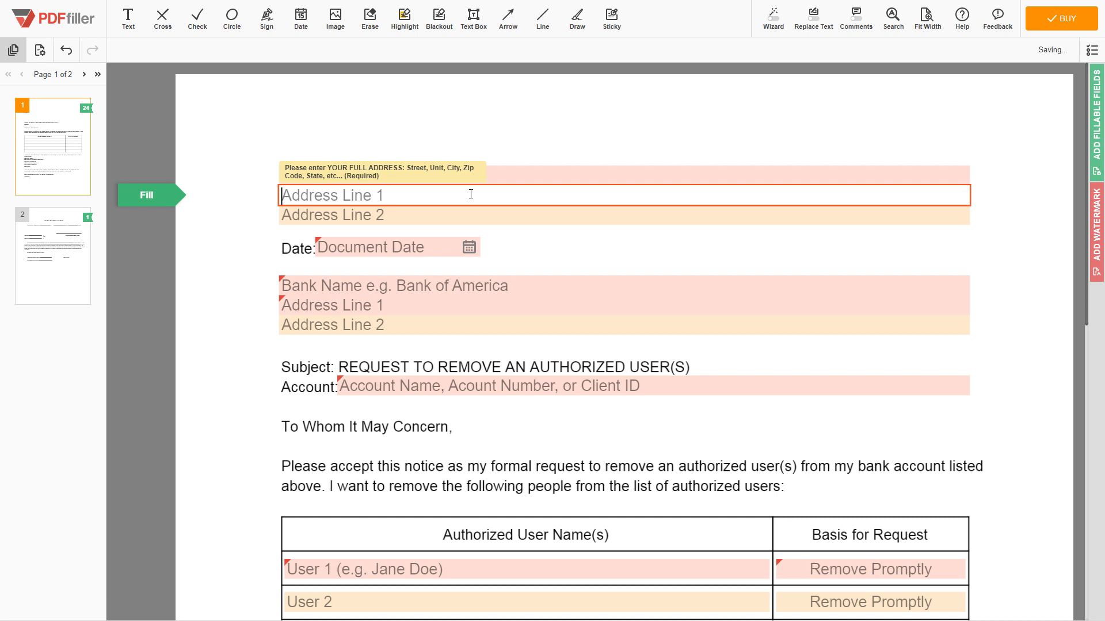
text(123)
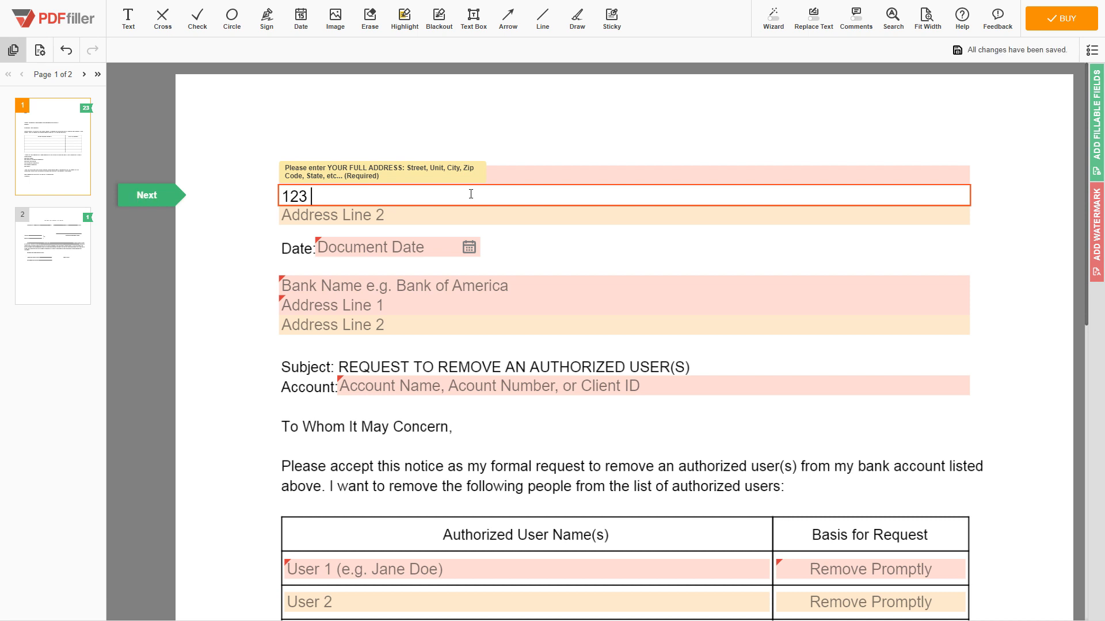
text(EXAMPLE STR, UNI)
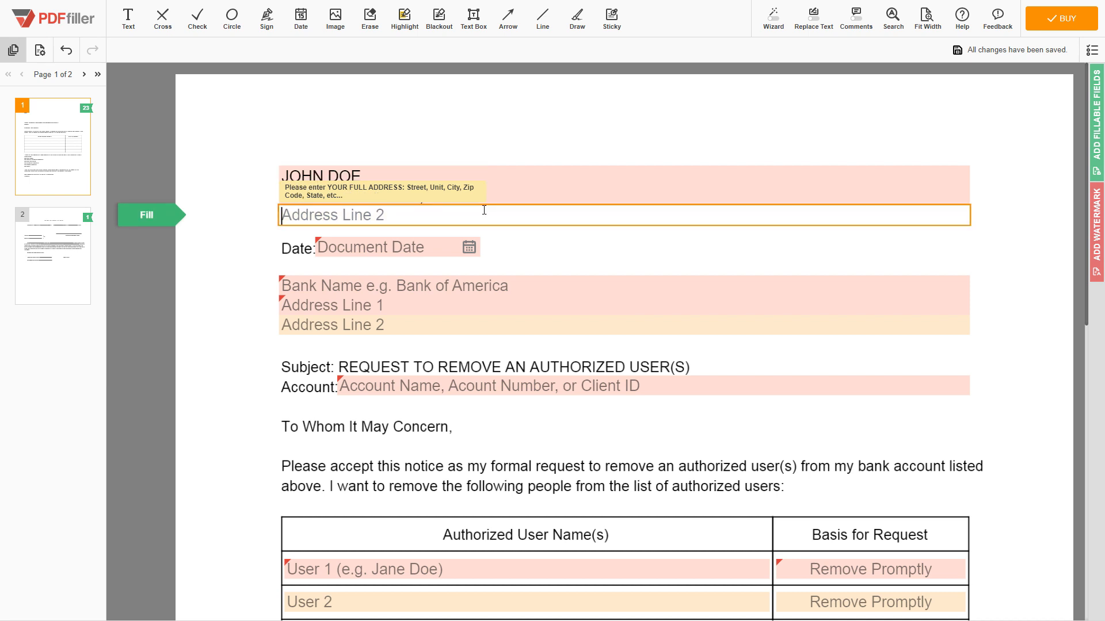
text(NEW YOR)
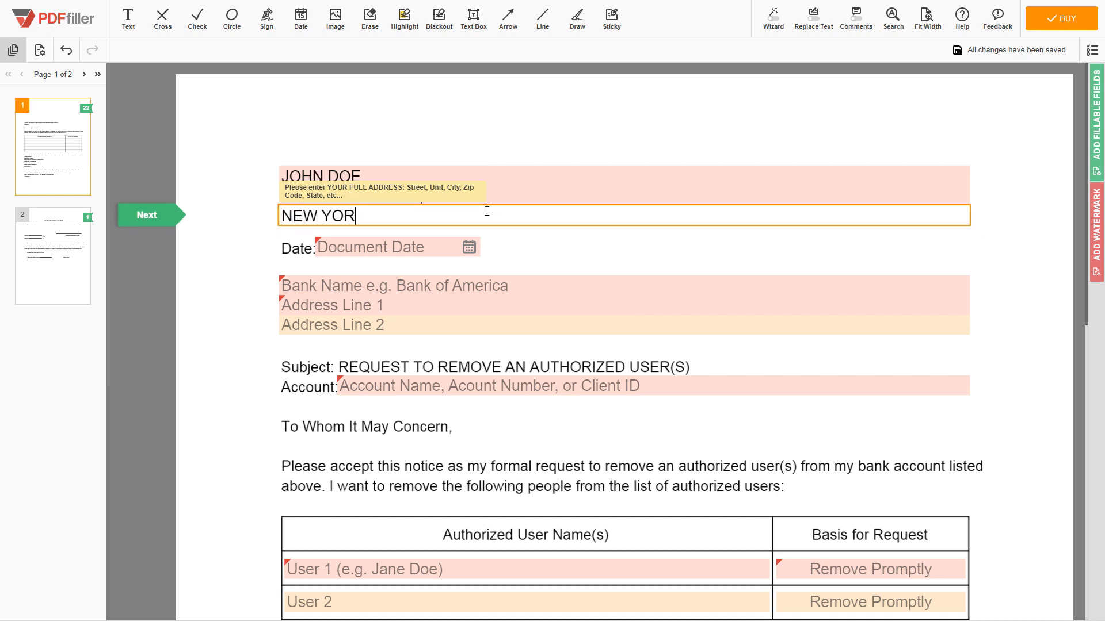
text(K, NY 12345)
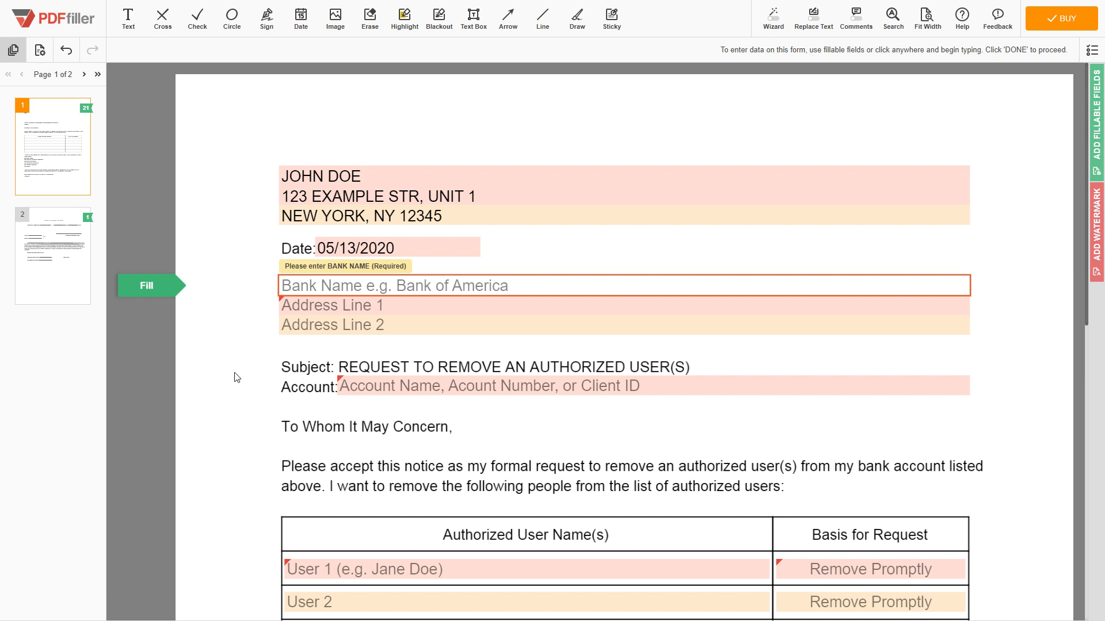
Enter bank block BANK EXAMPLE, P.O. BOX 123, MIAMI, FL 12345
text(BANK EXAMP)
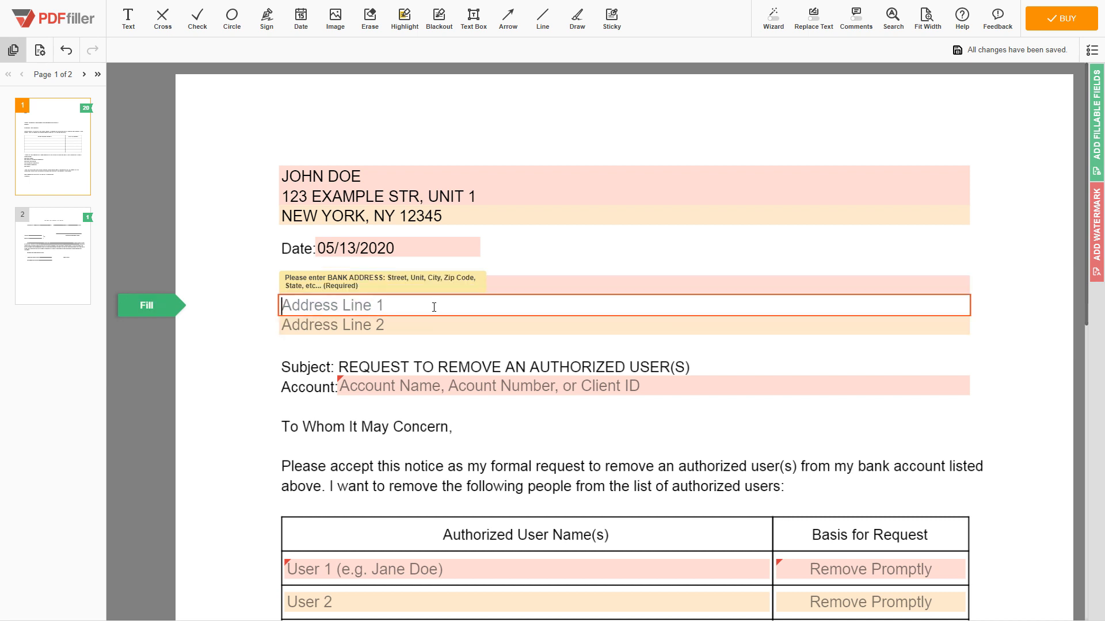
text(P)
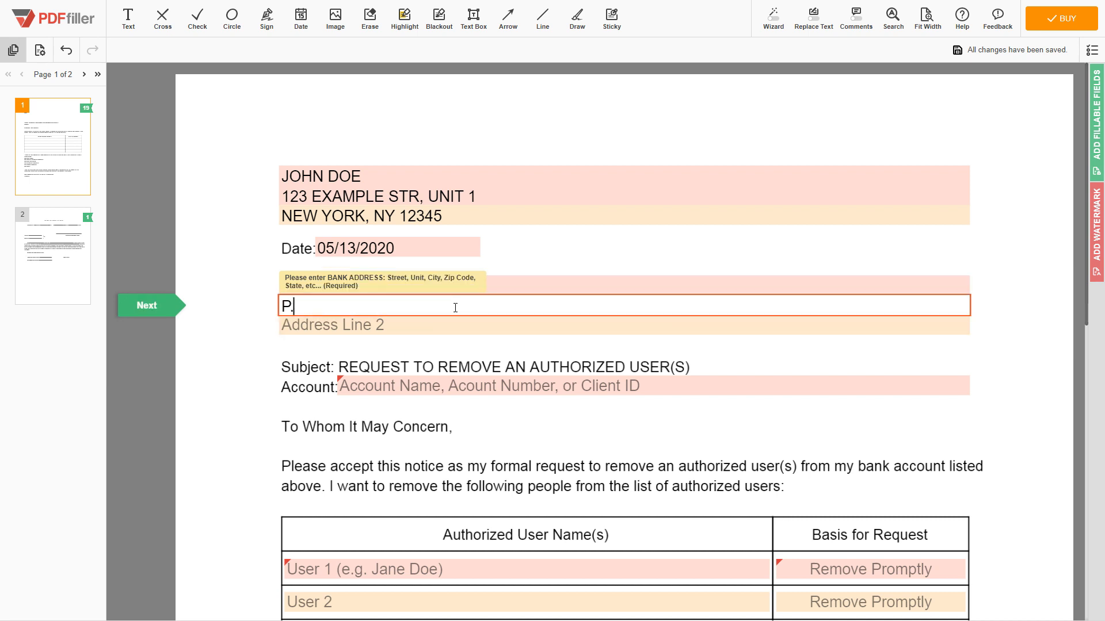
text(.O. BOX 1)
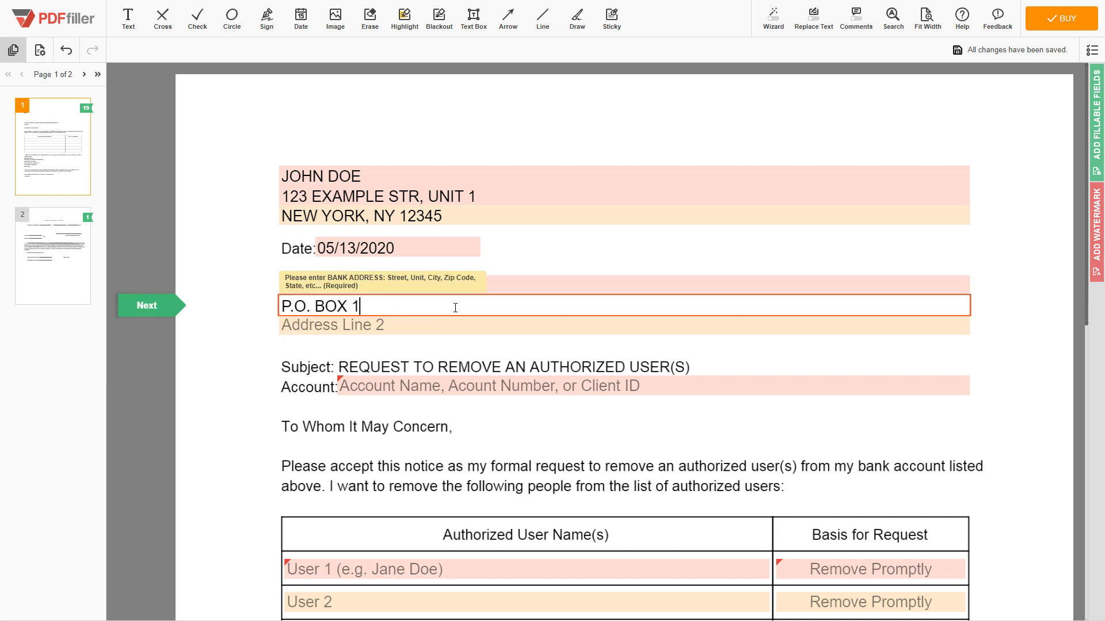
text(23)
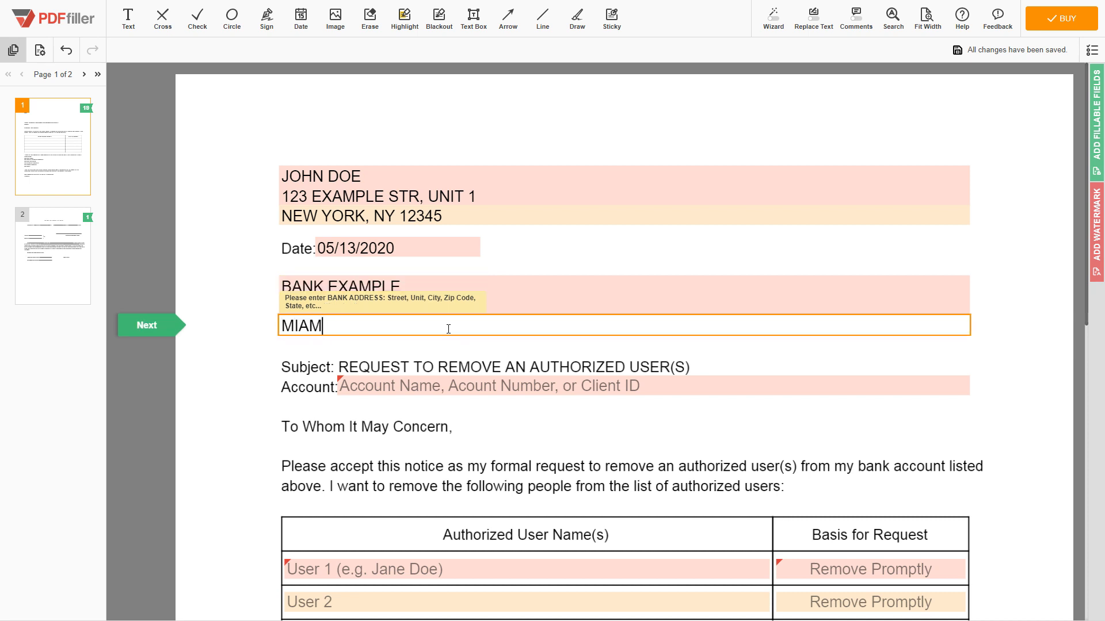
text(I, FL 1234)
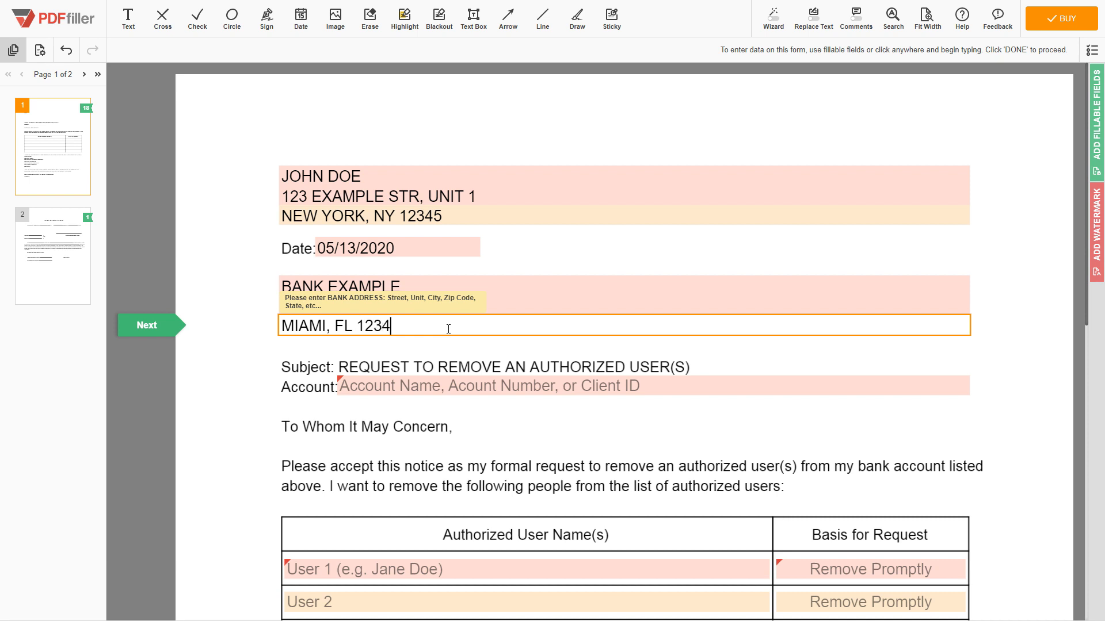
text(5)
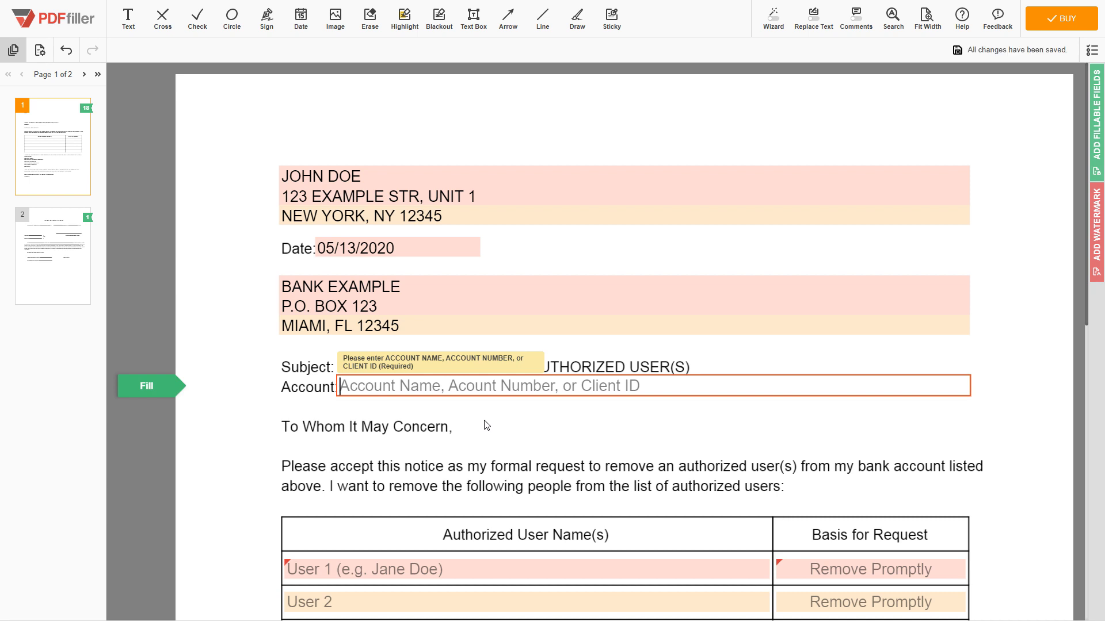
text(1234567)
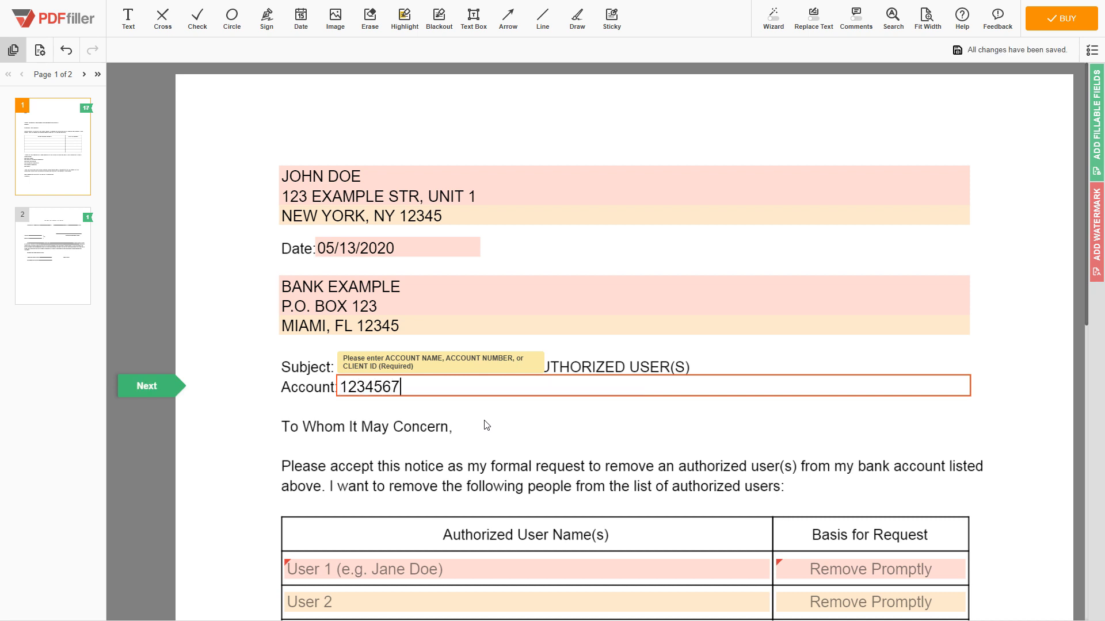
text(890)
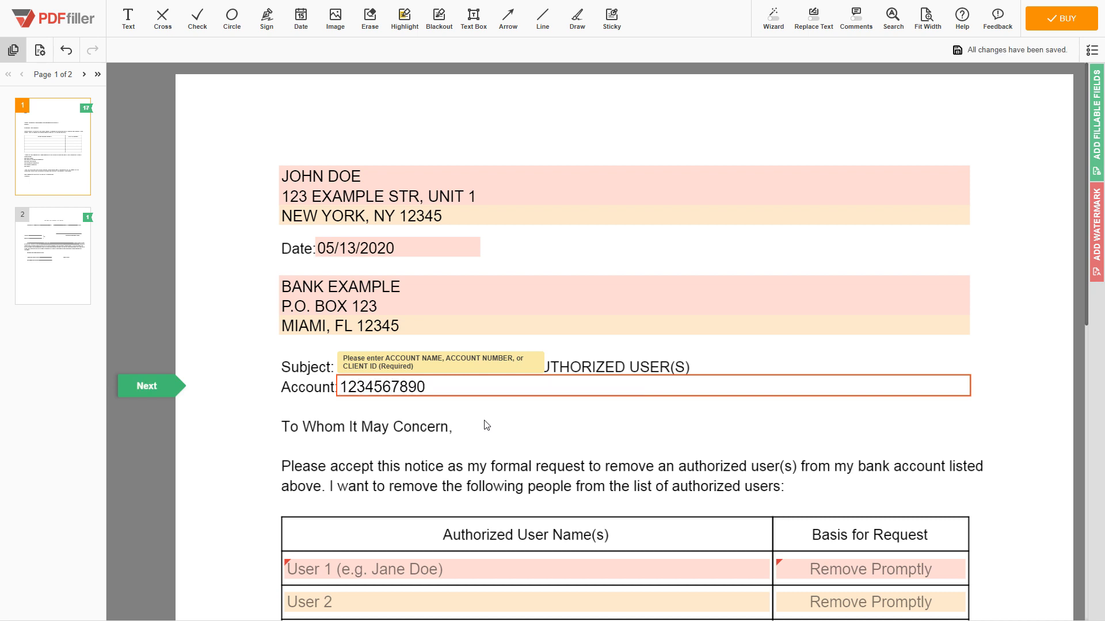
scroll(down, 3)
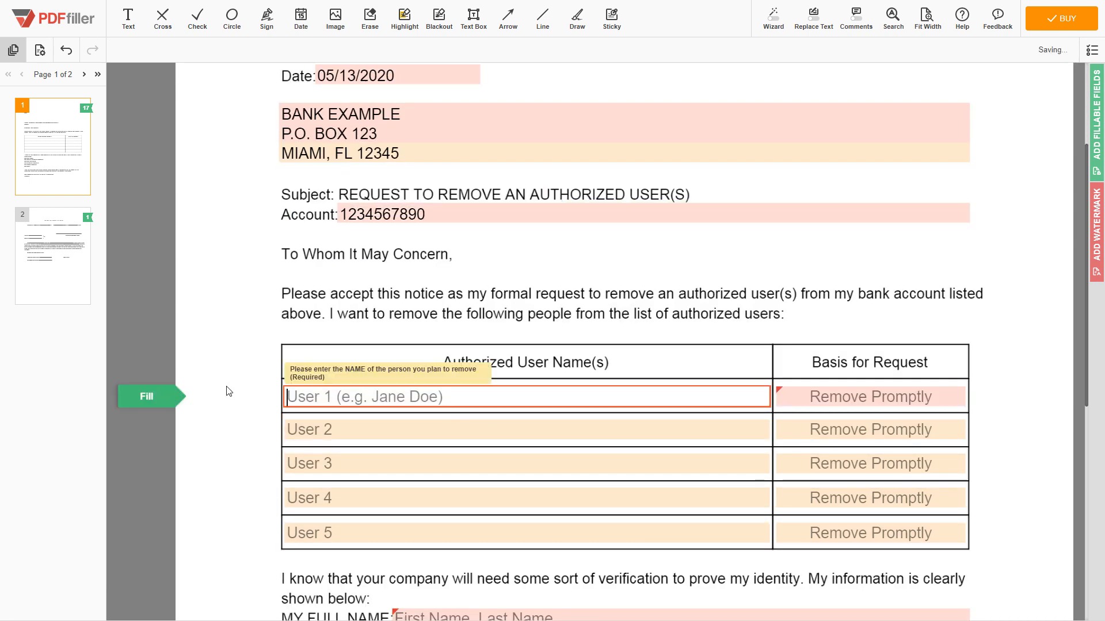
List Jane Doe as User 1 with basis Remove Promptly
text(Jane Doe)
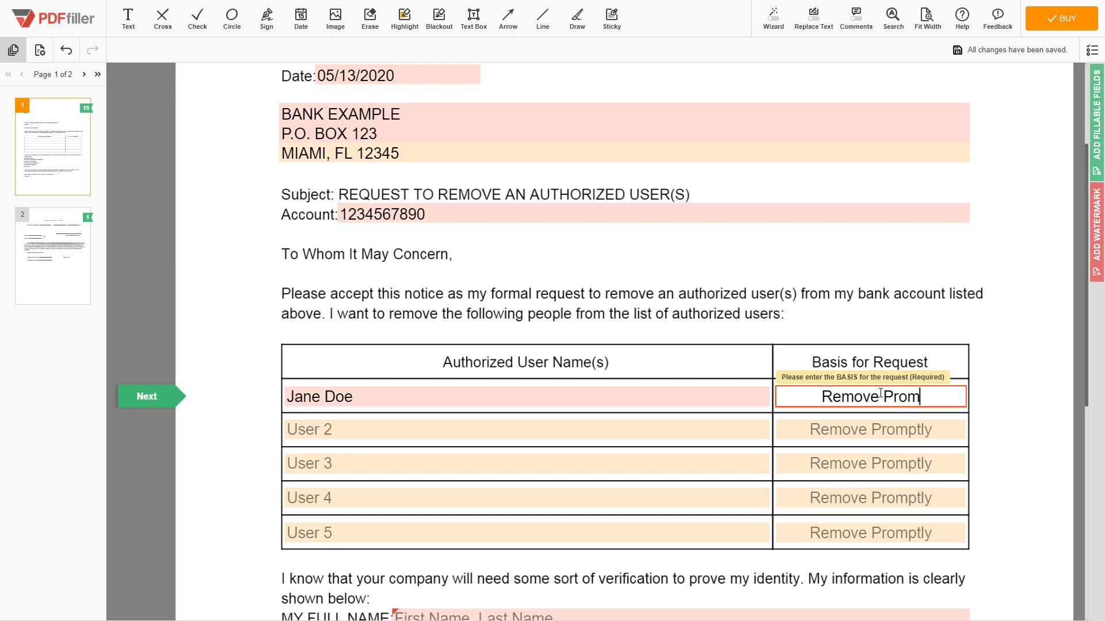
text(ptly)
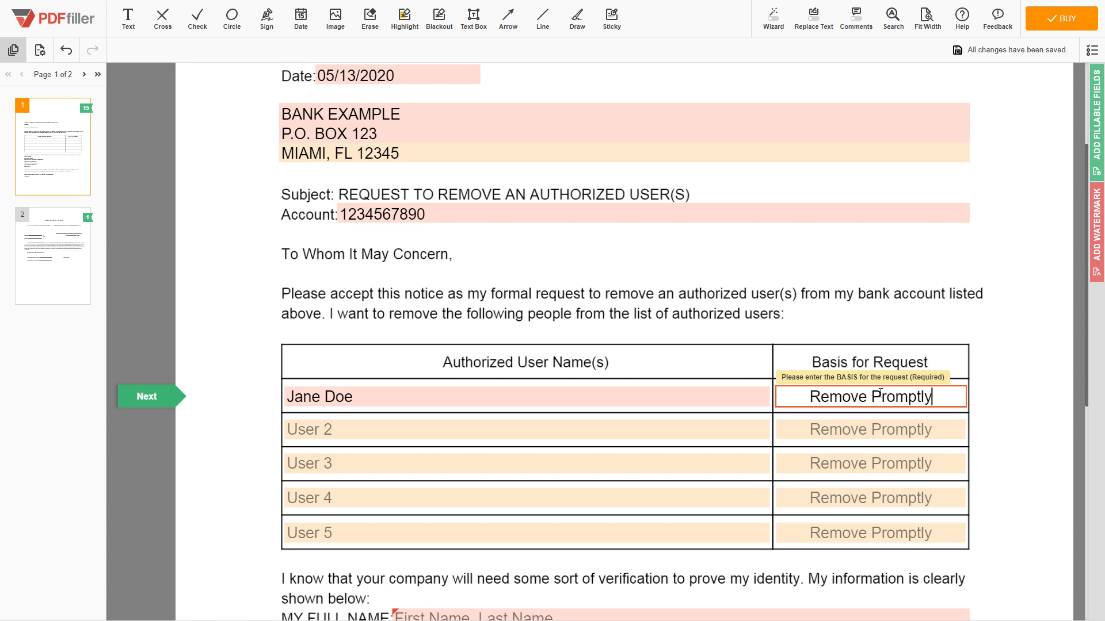
scroll(down, 3)
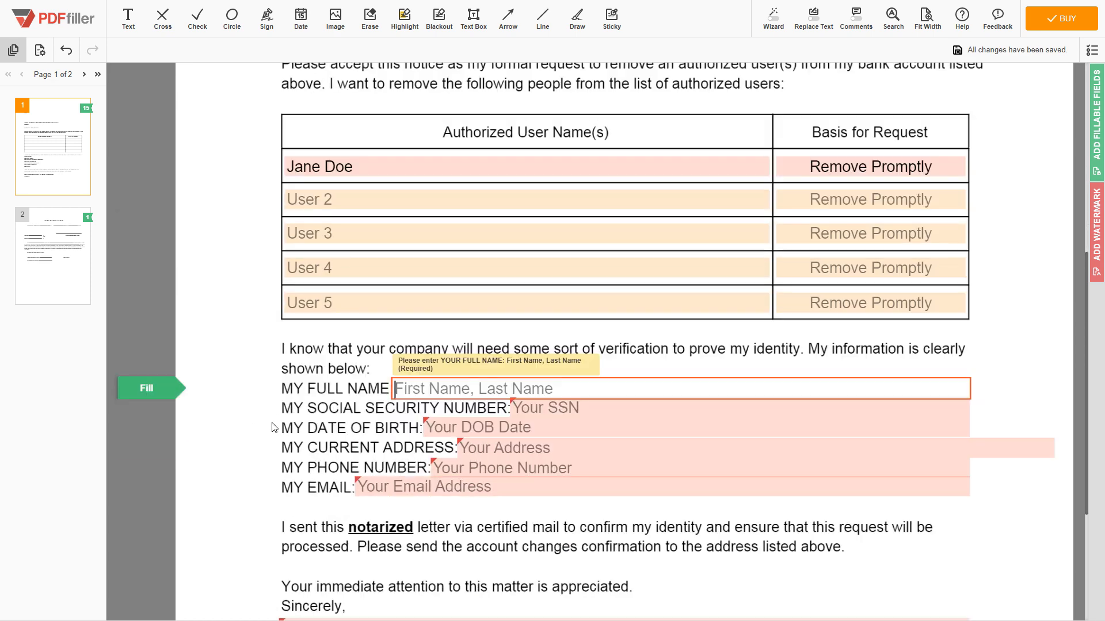
mouse_move(247, 414)
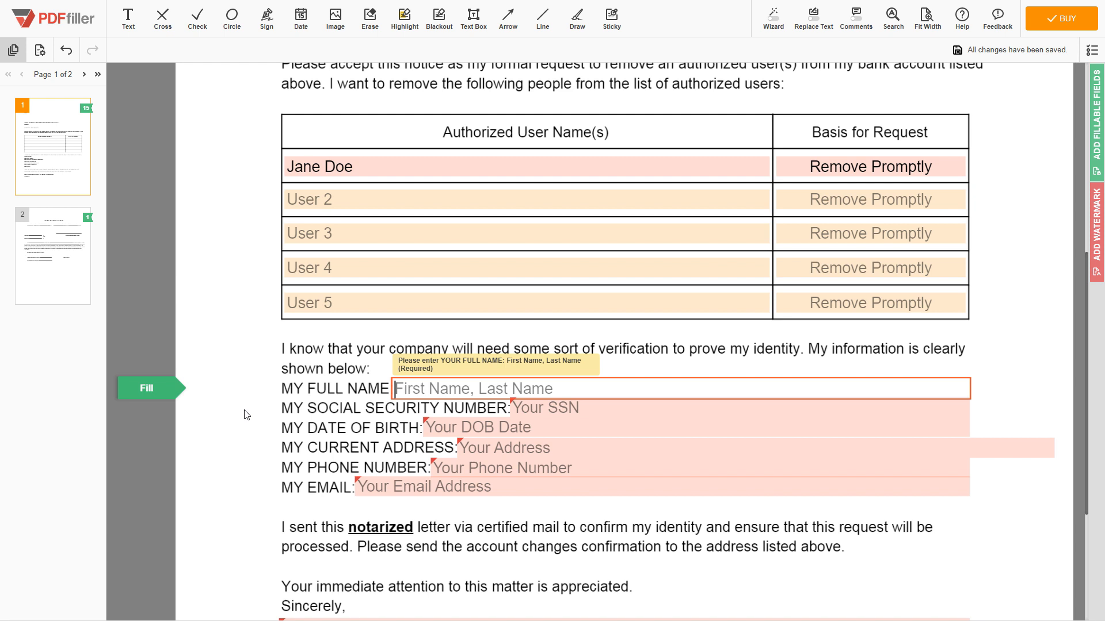
Enter identity name JOHN DOE, SSN 123-45-... and birth date 10/30/1975
text(JOHN DOE)
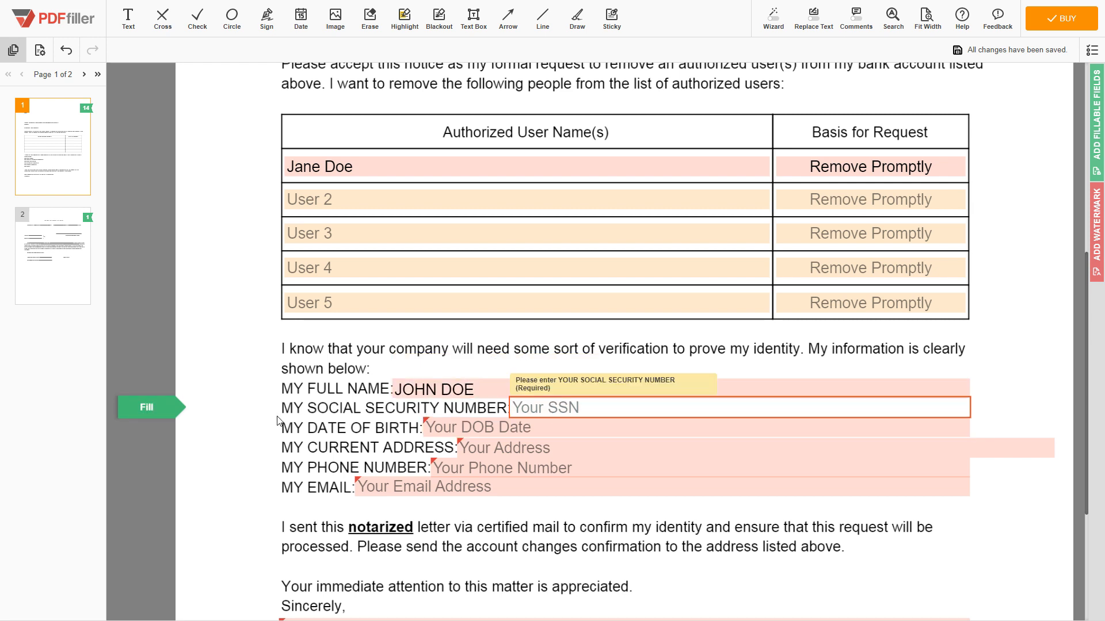
text(123-45-)
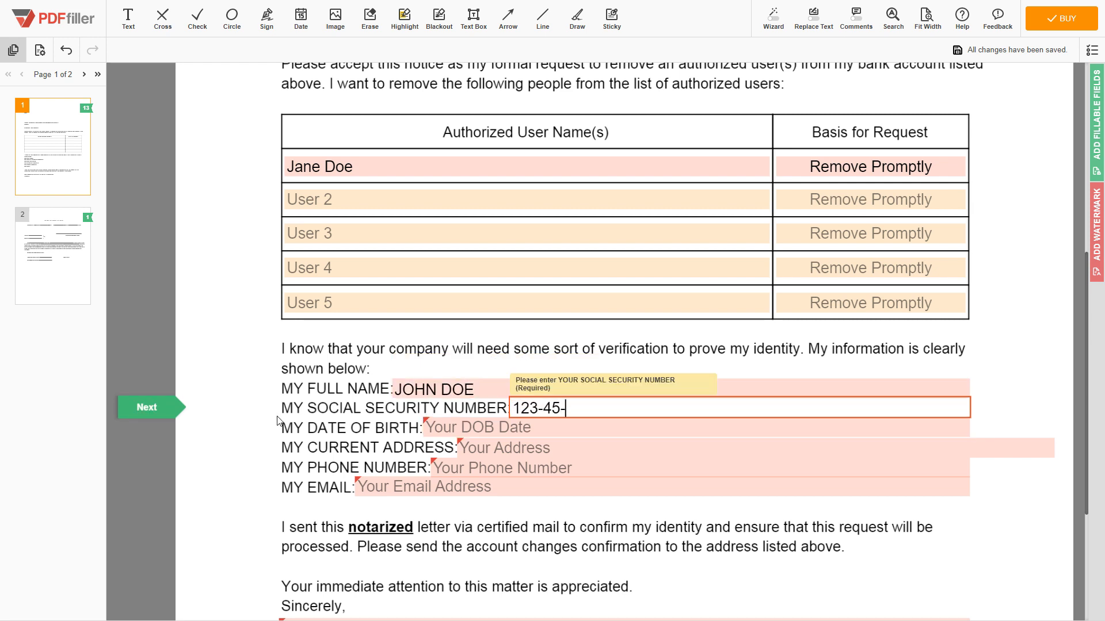
click(478, 427)
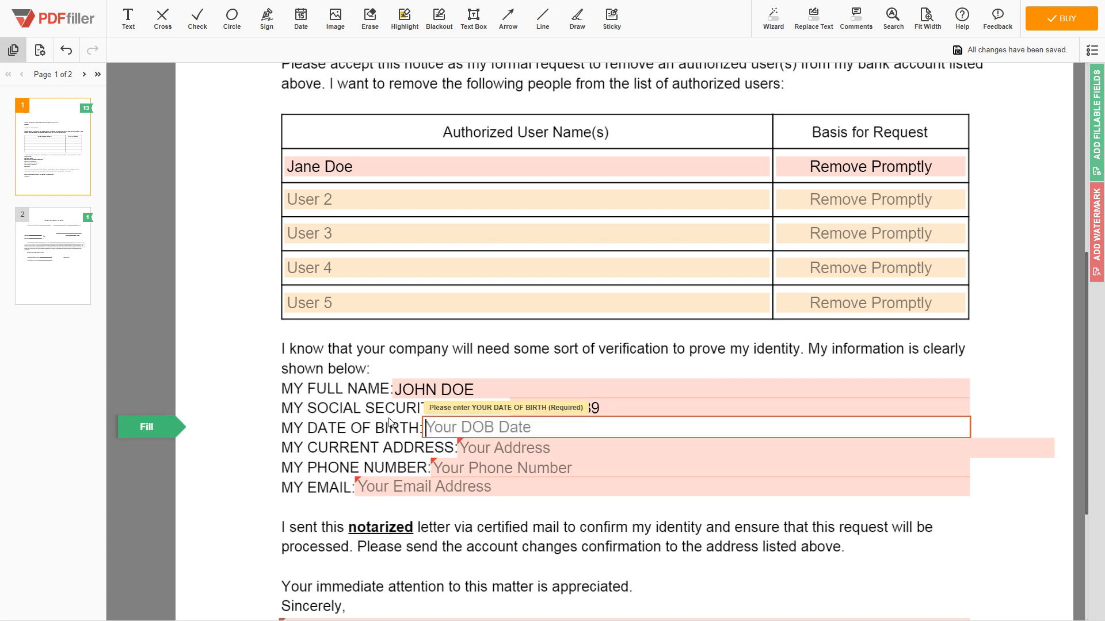
text(10/3)
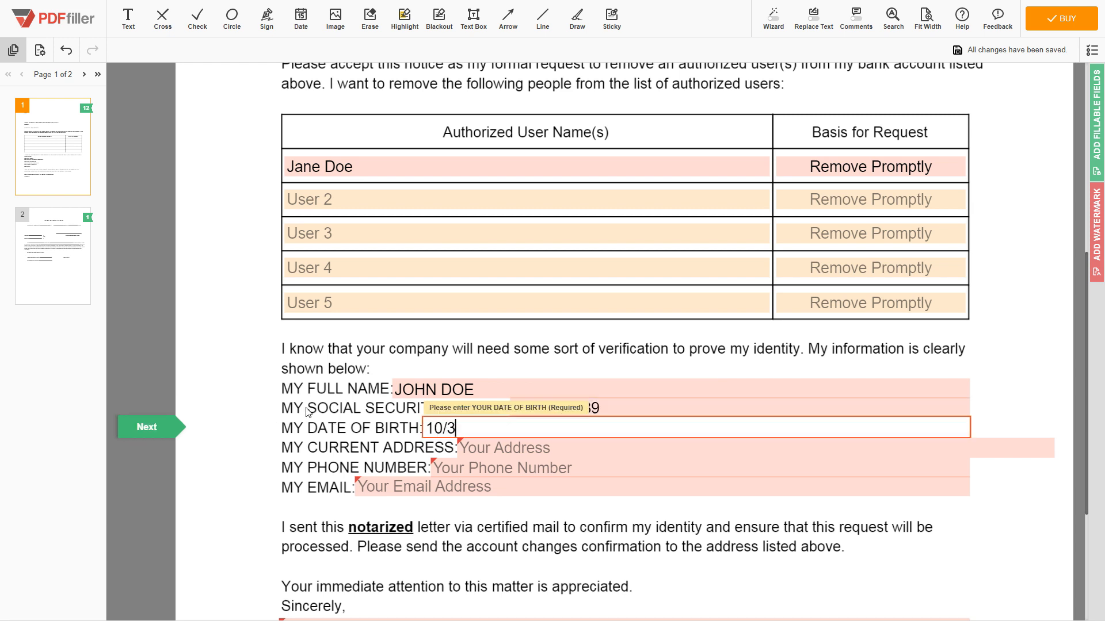
text(0/1975)
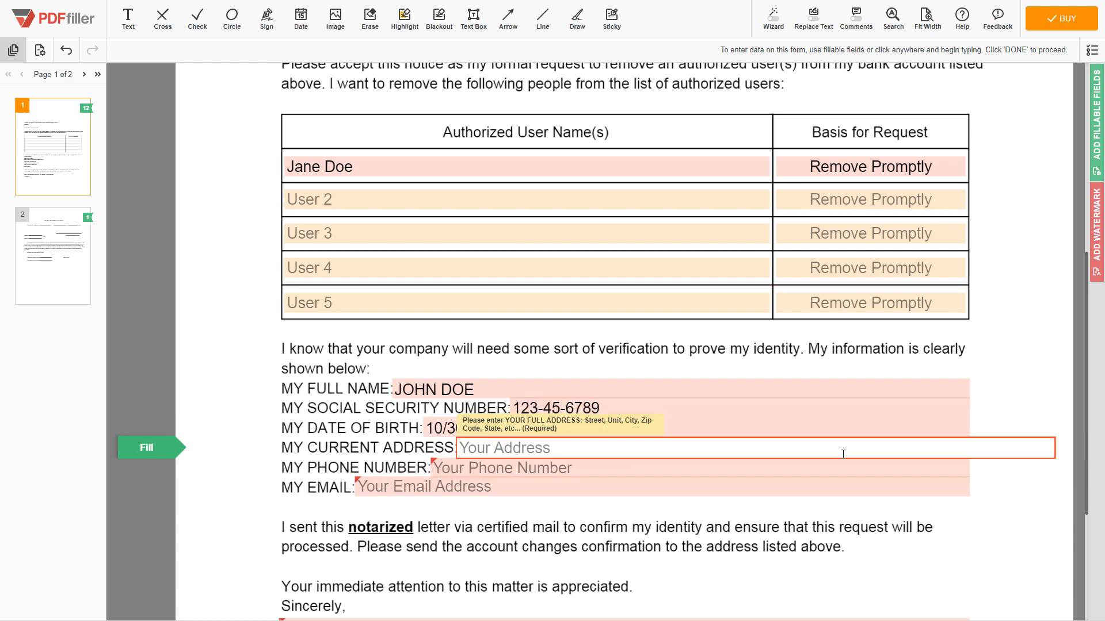
text(123 E)
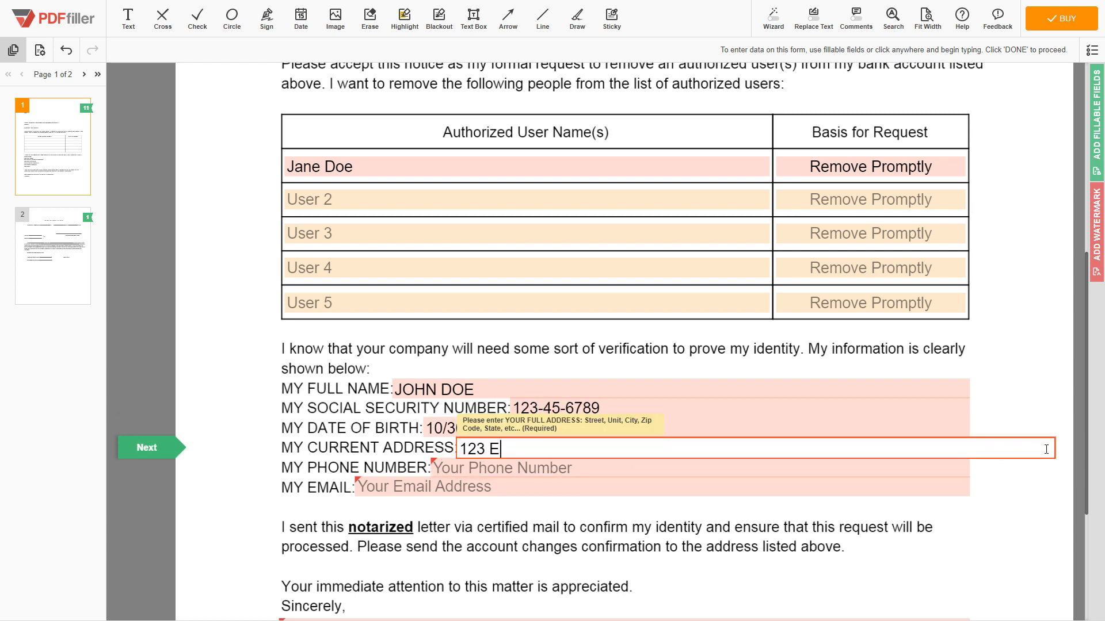
text(XAMPLE STR,)
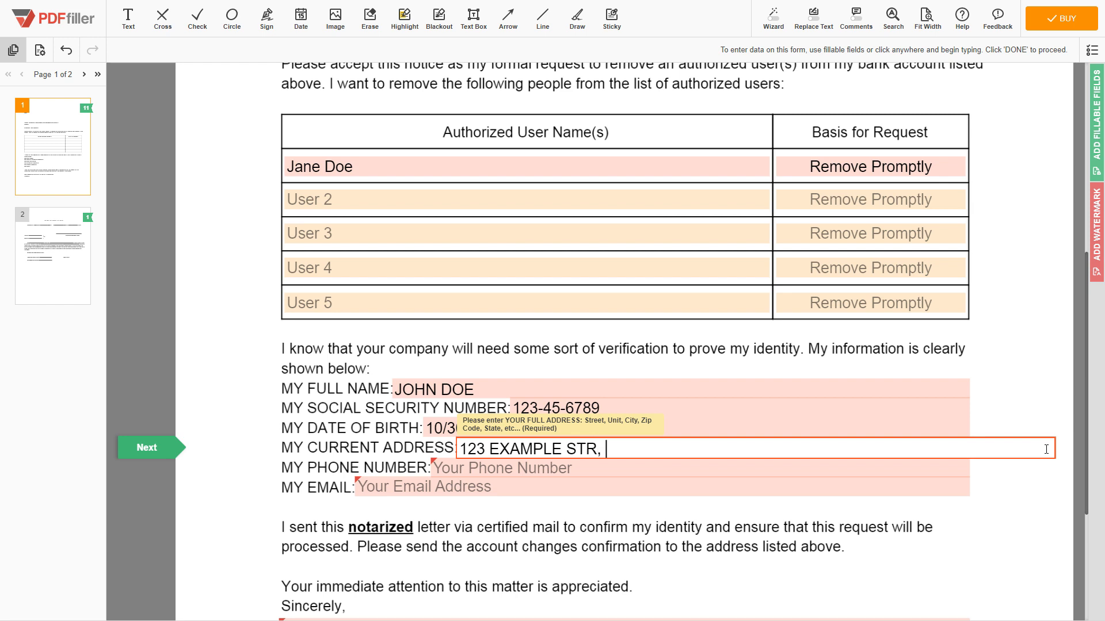
text(UNIT 1, NEW YORK, NY 12345)
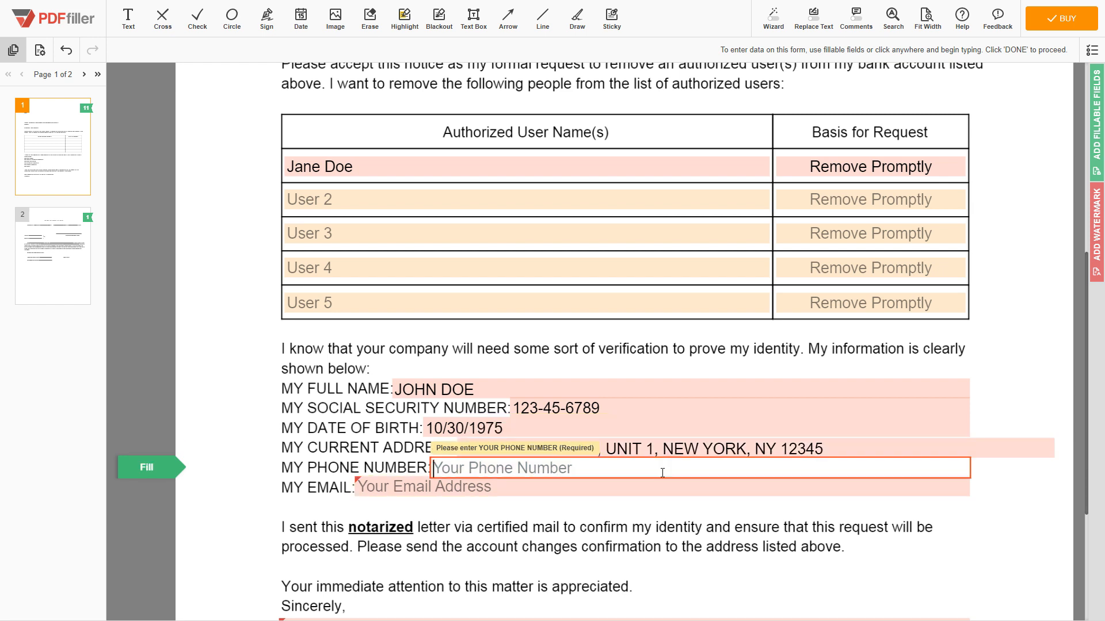
text(123-456)
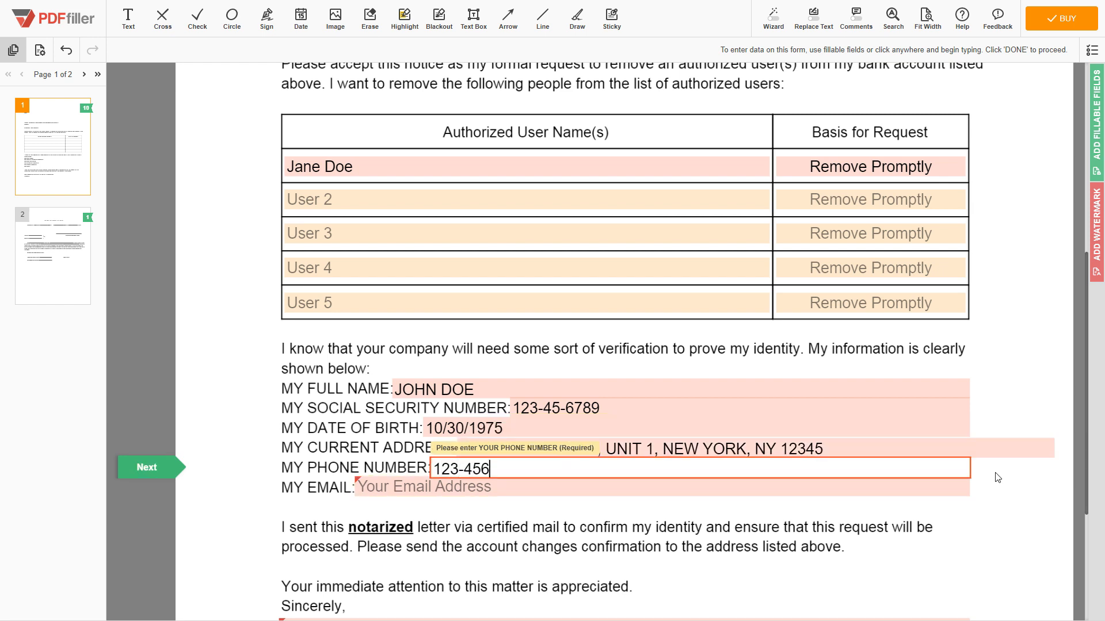
text(7890))
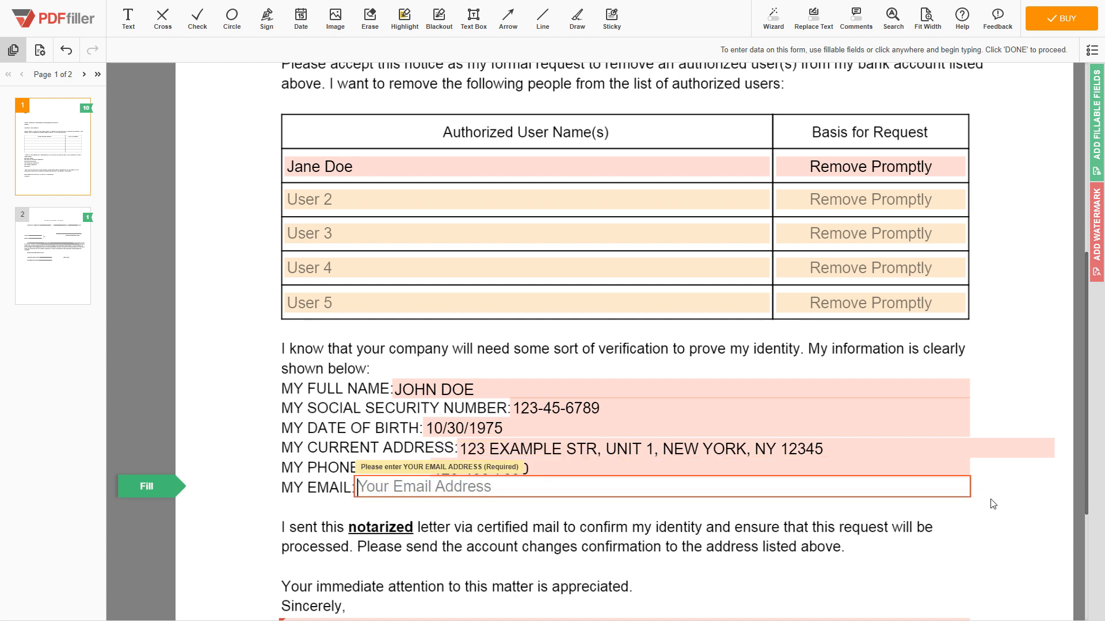
text(example@example.com)
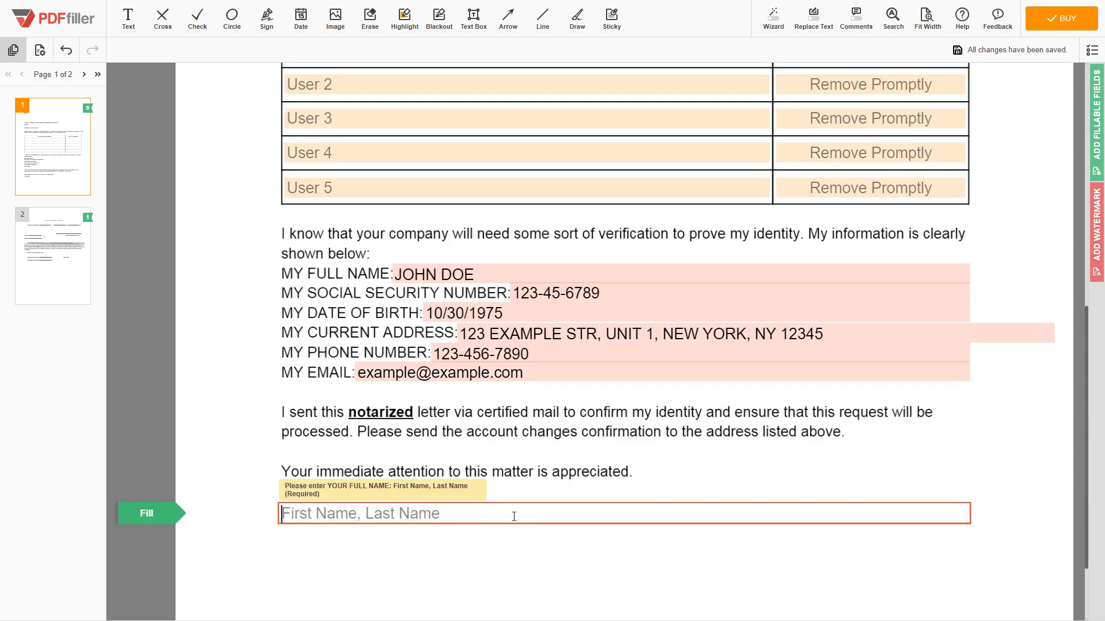
Sign as JOHN DOE after Sincerely and enter JOHN DOE as the notary page name
text(JOH)
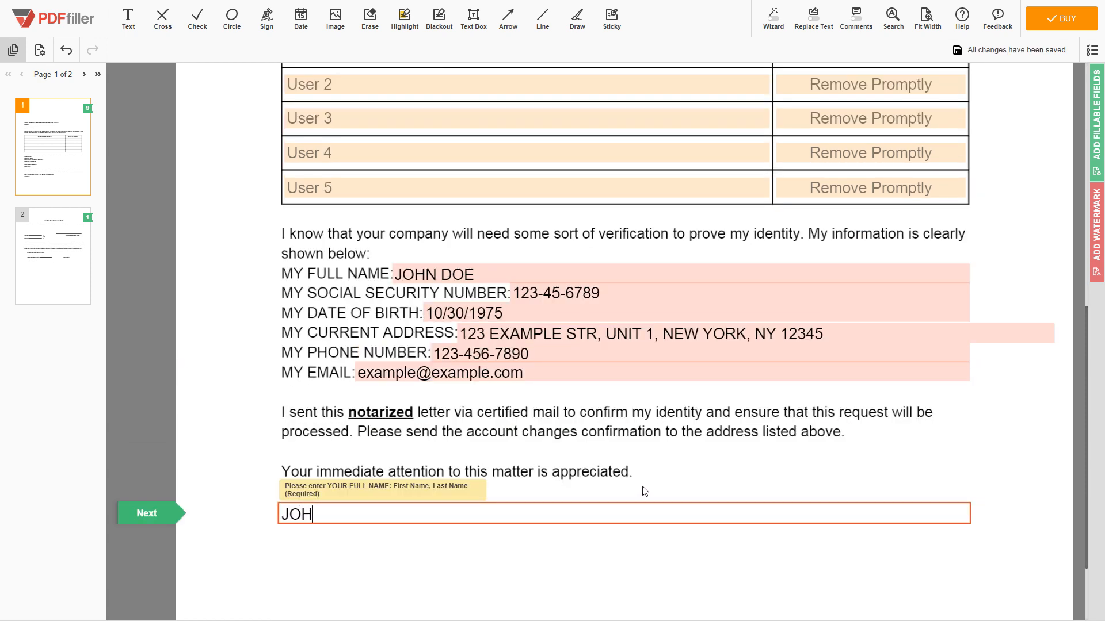
text(N DOE)
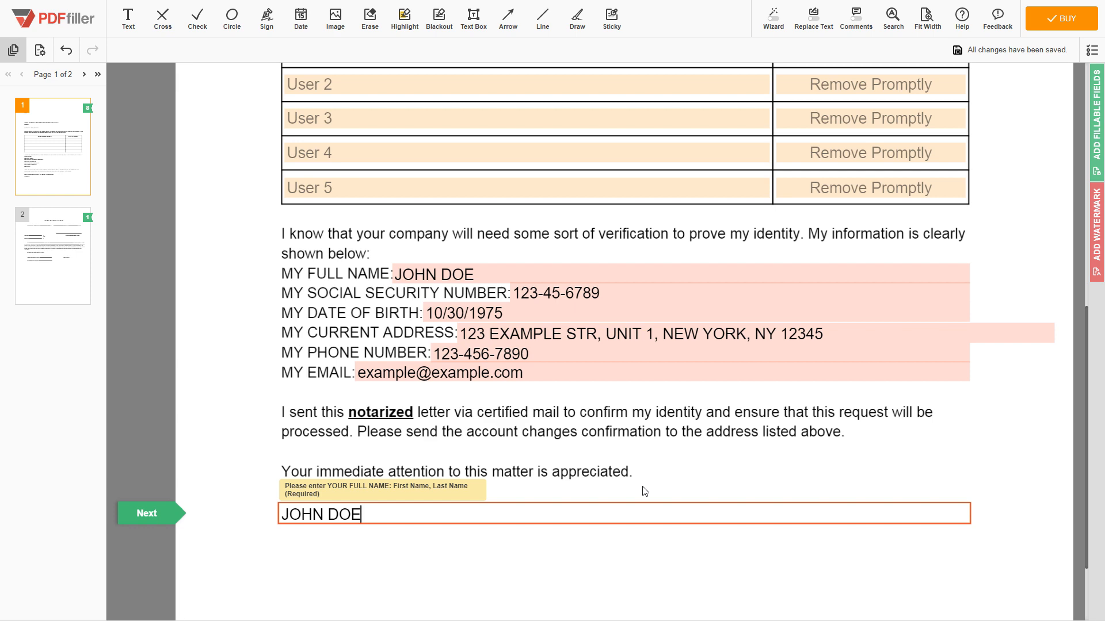
click(147, 512)
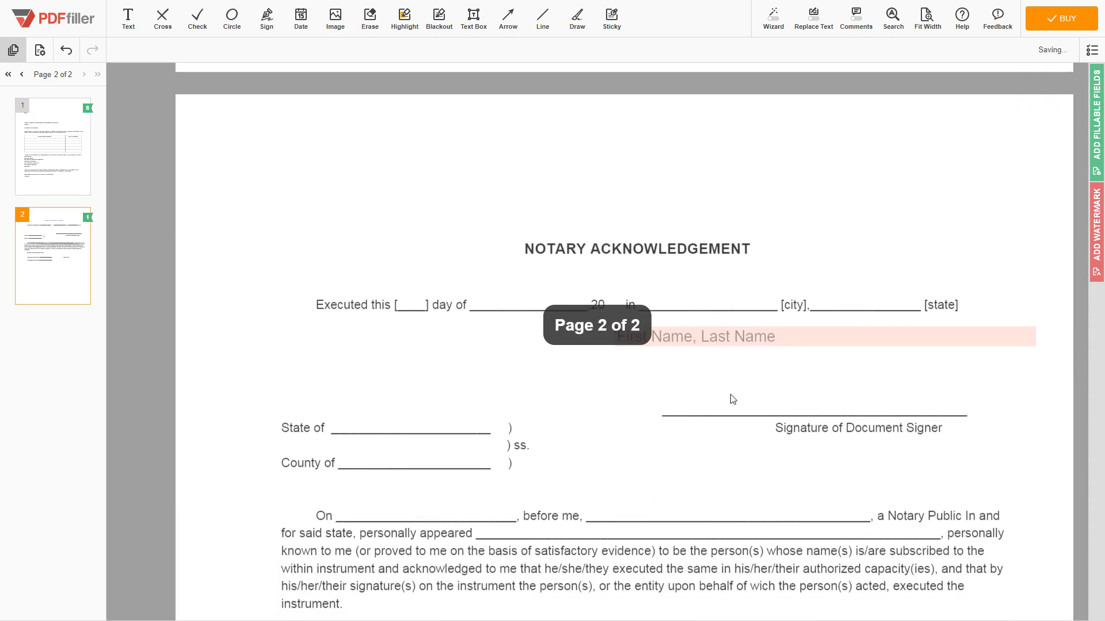
text(JOHN)
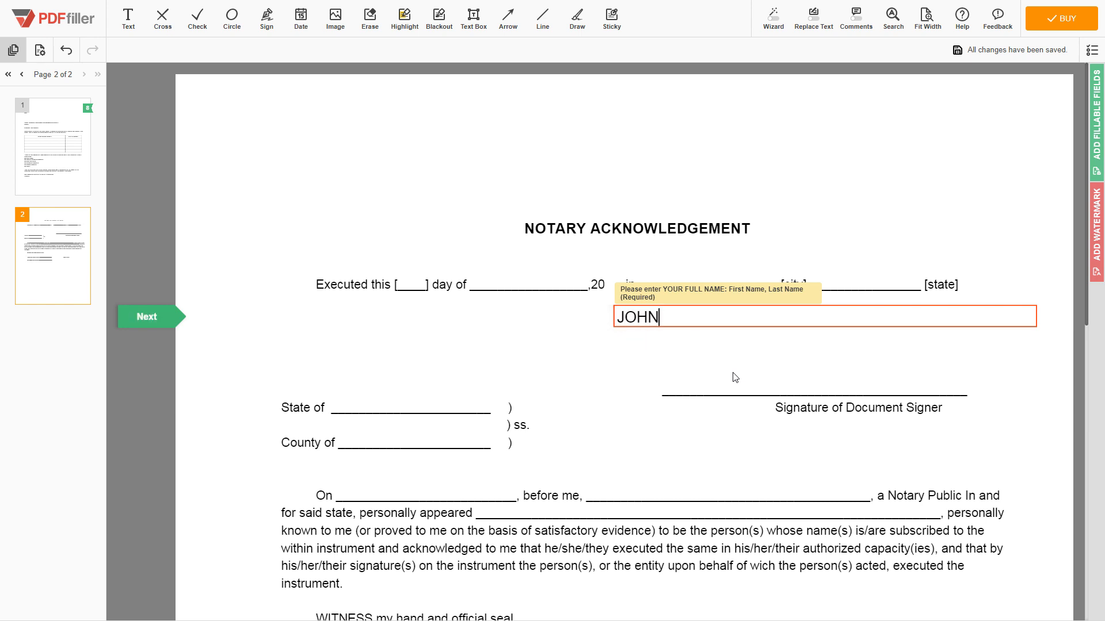
text(DOE)
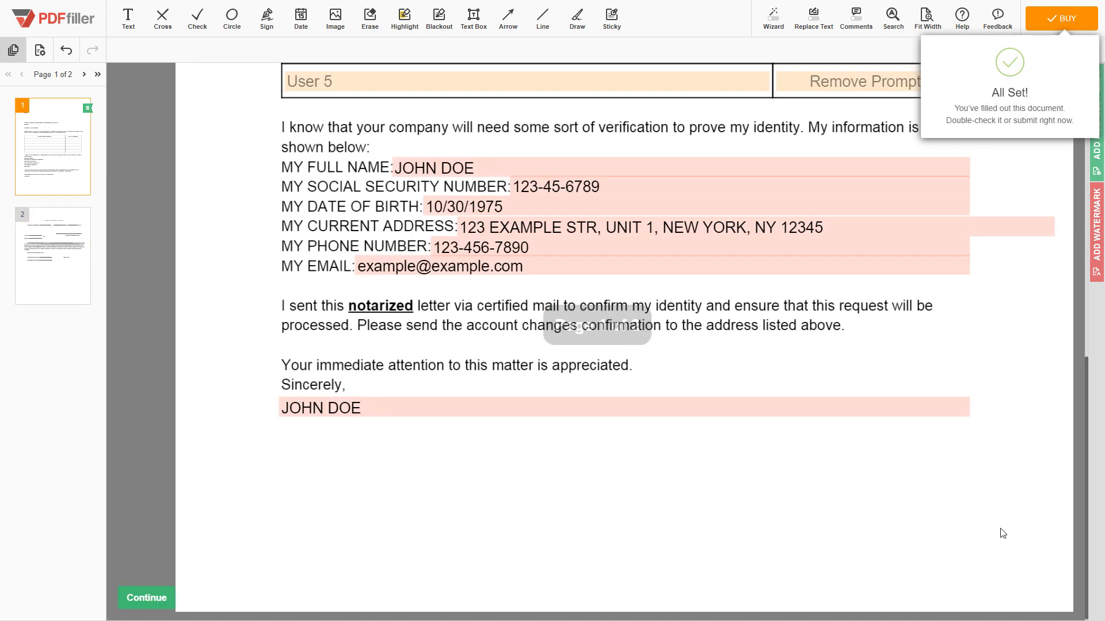
scroll(up, 3)
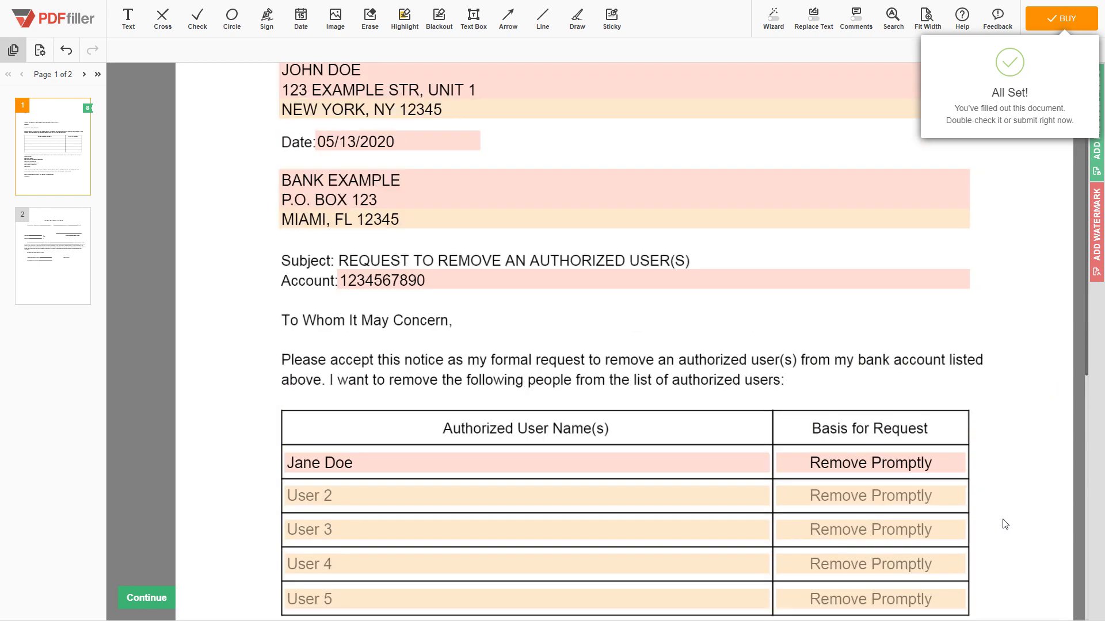